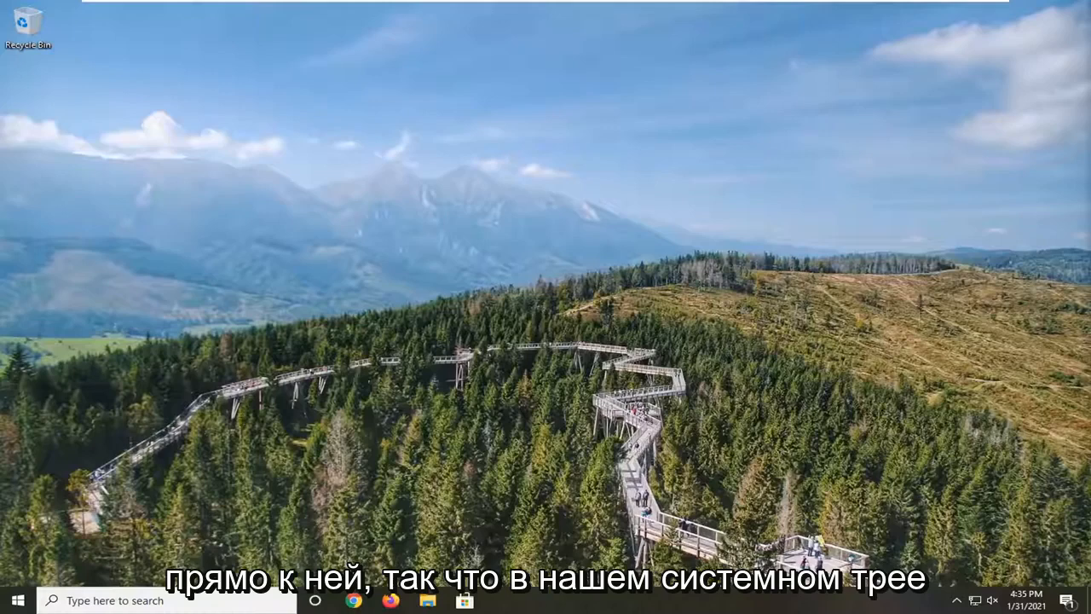
# Reach Manage sound devices from the tray speaker icon, listing speakers and microphone
pyautogui.rightClick(992, 600)
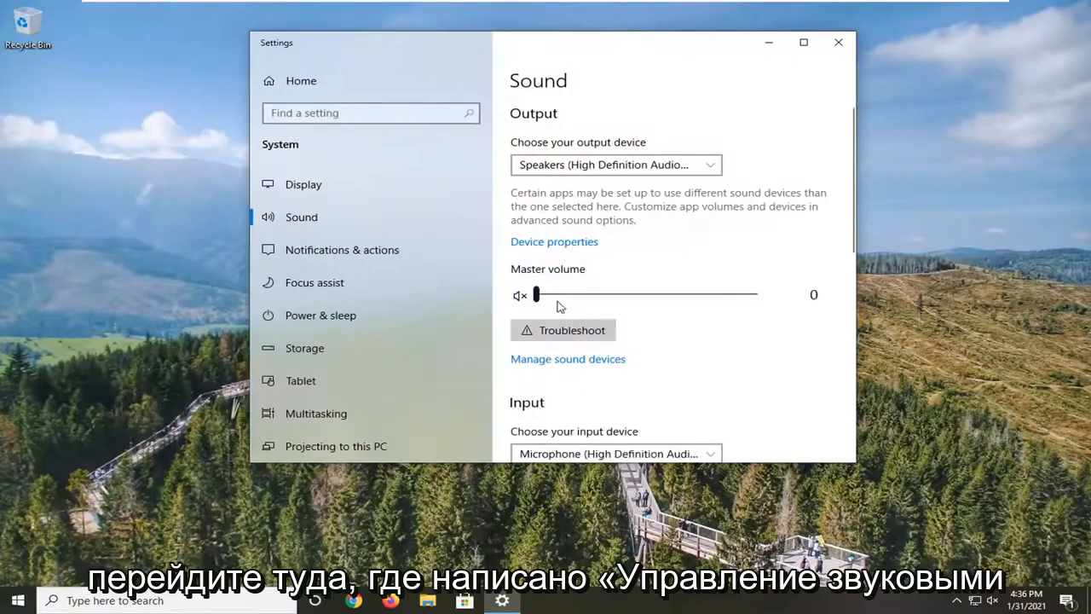
pyautogui.scroll(-3)
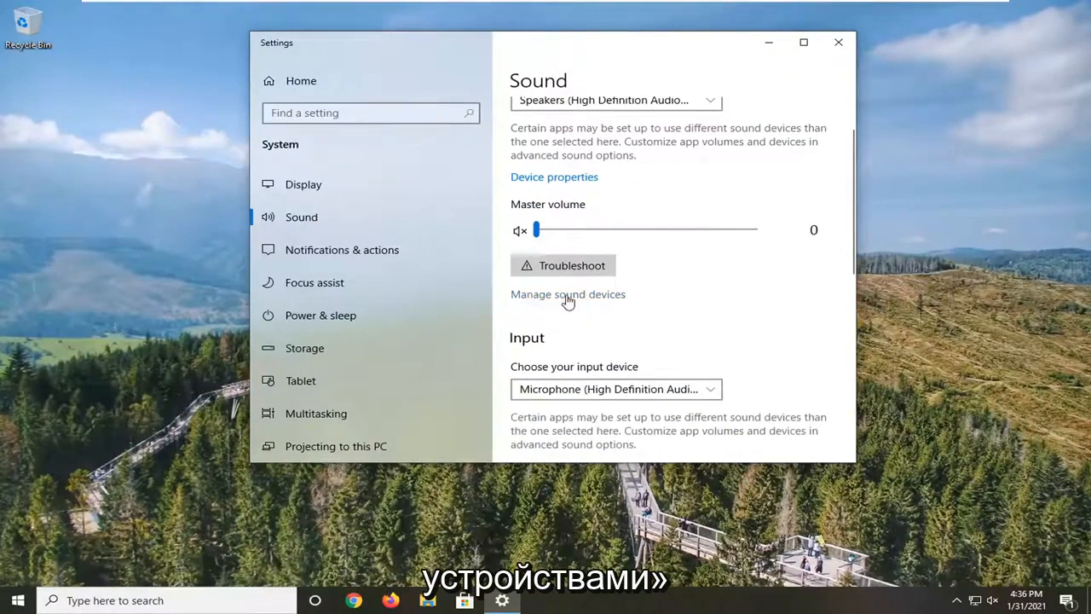
pyautogui.click(567, 293)
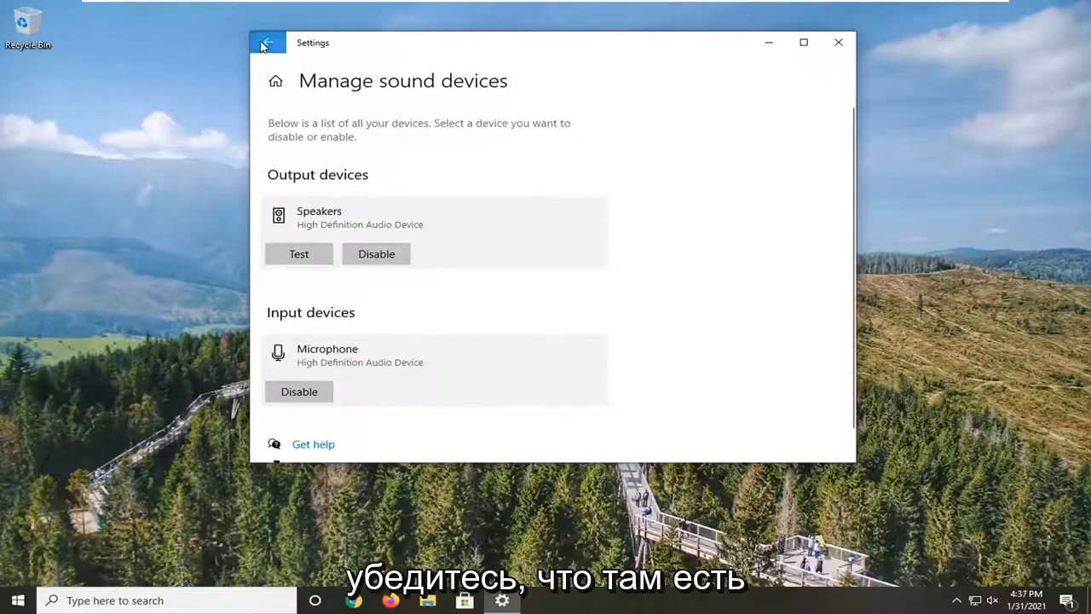
# Review the Sound page: speakers as output, High Definition microphone as input
pyautogui.click(266, 43)
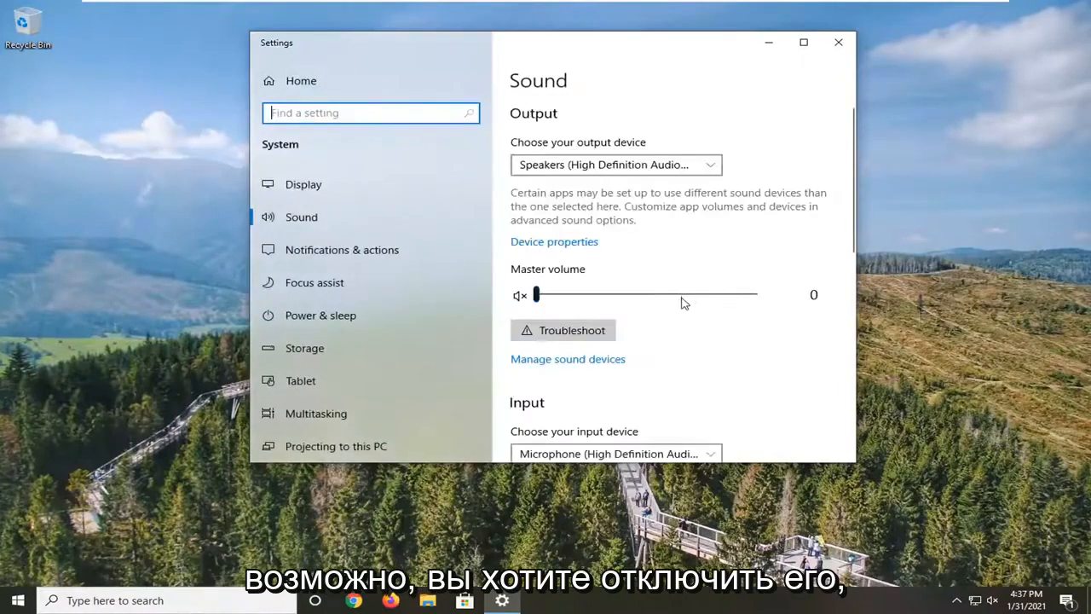
pyautogui.scroll(-3)
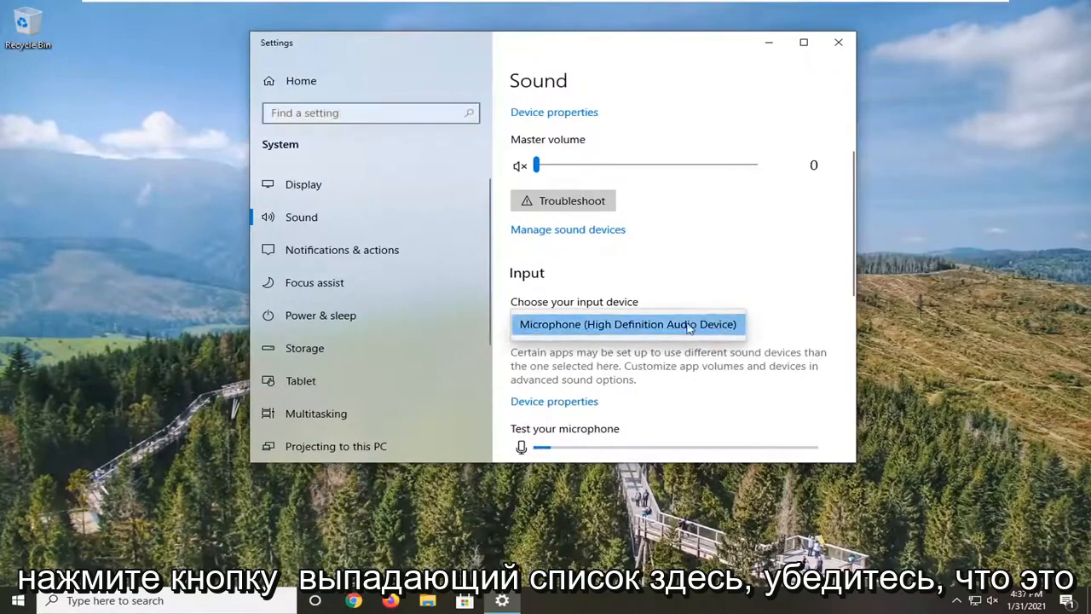
pyautogui.scroll(-3)
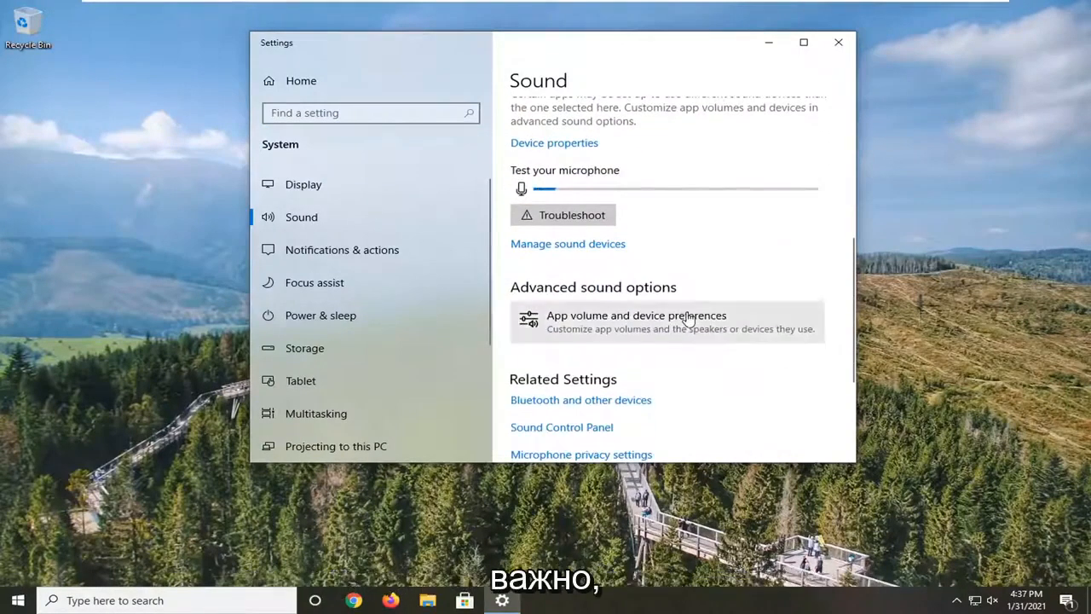
pyautogui.scroll(3)
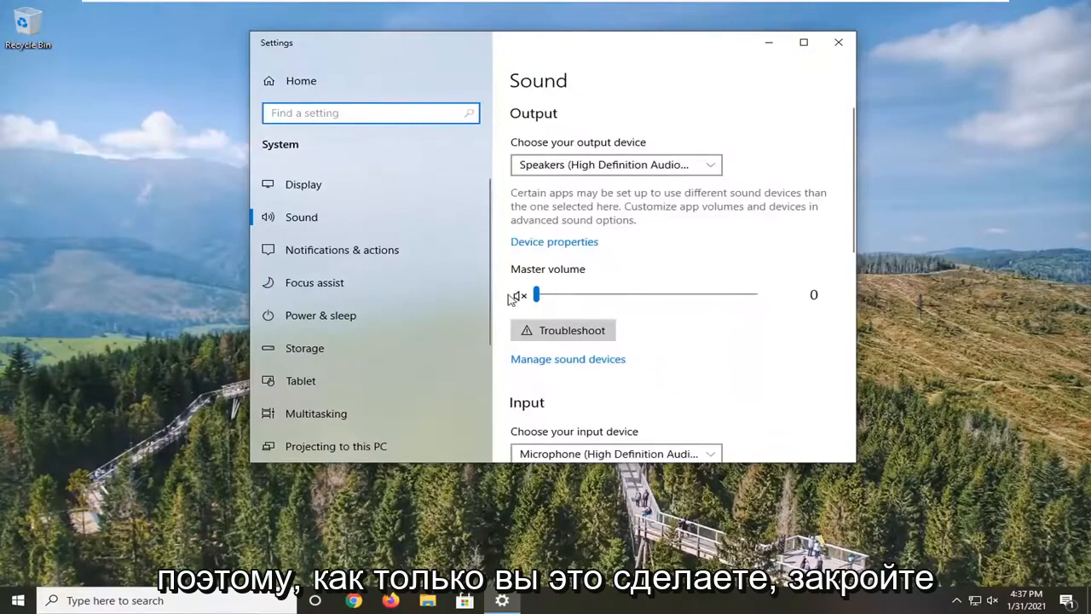
# Search 'troublesho', reach Additional troubleshooters and run the Bluetooth troubleshooter
pyautogui.click(17, 600)
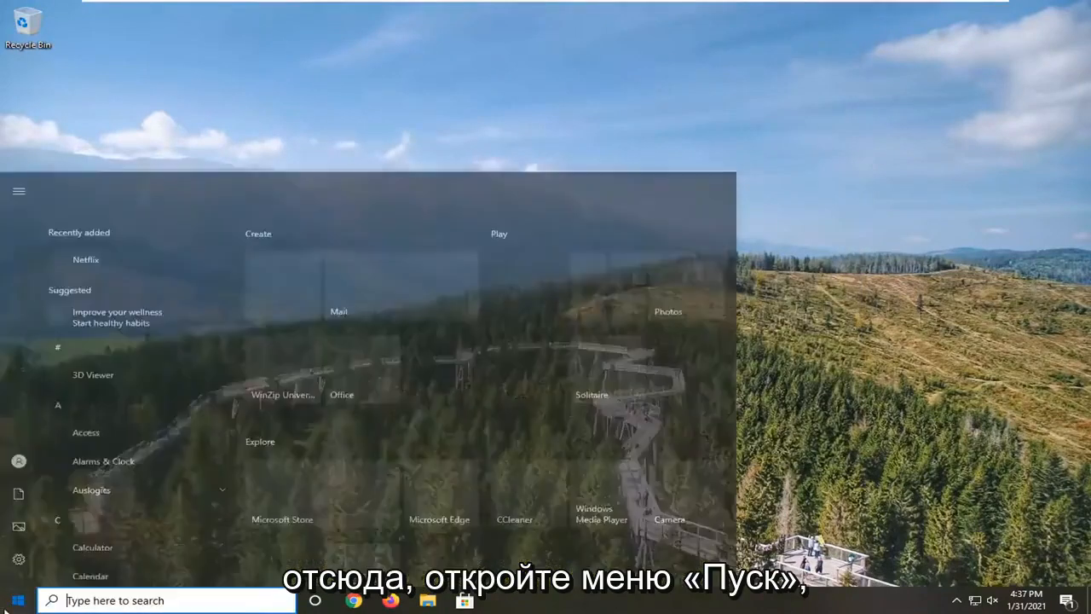
pyautogui.write('troublesho')
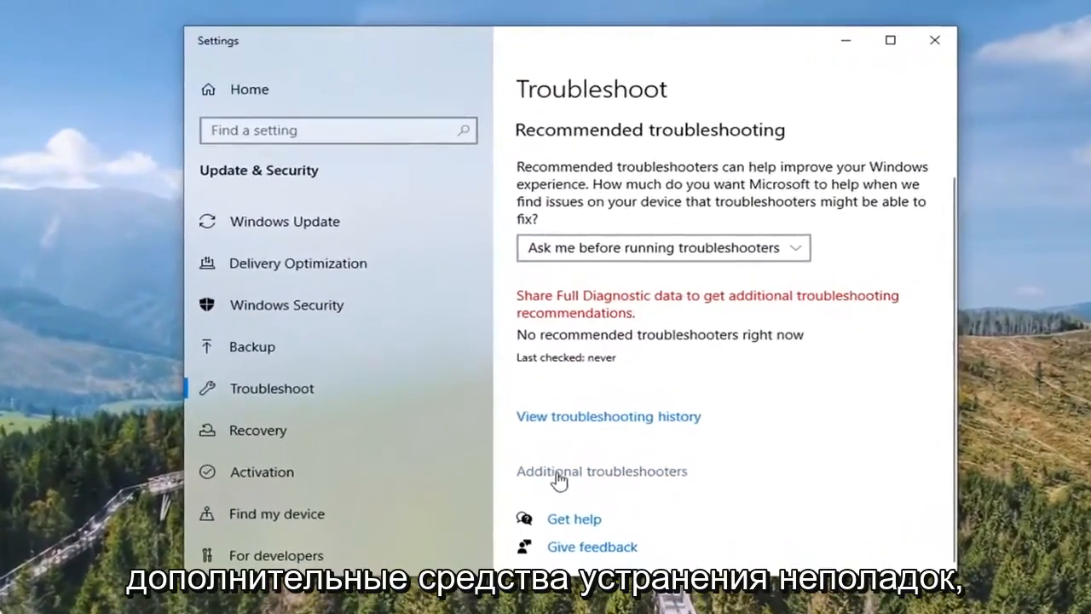
pyautogui.click(600, 471)
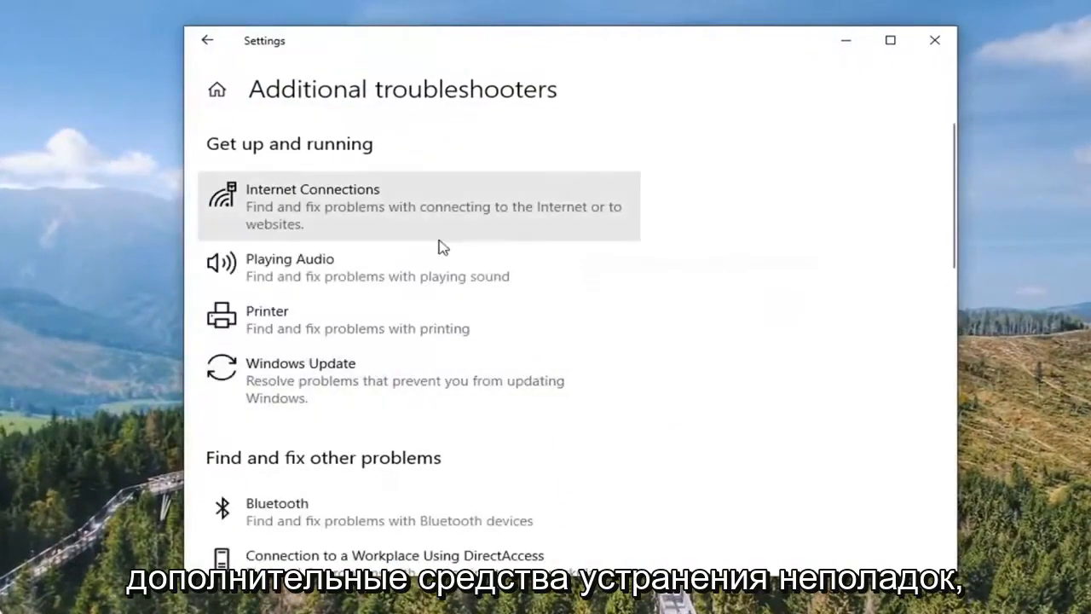
pyautogui.scroll(-3)
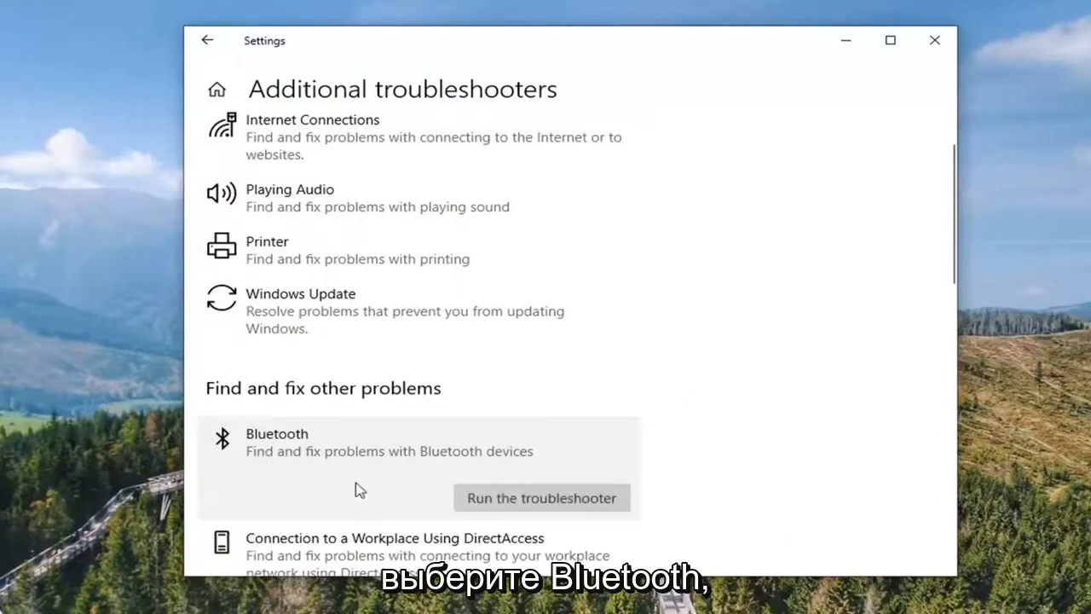
pyautogui.moveTo(542, 469)
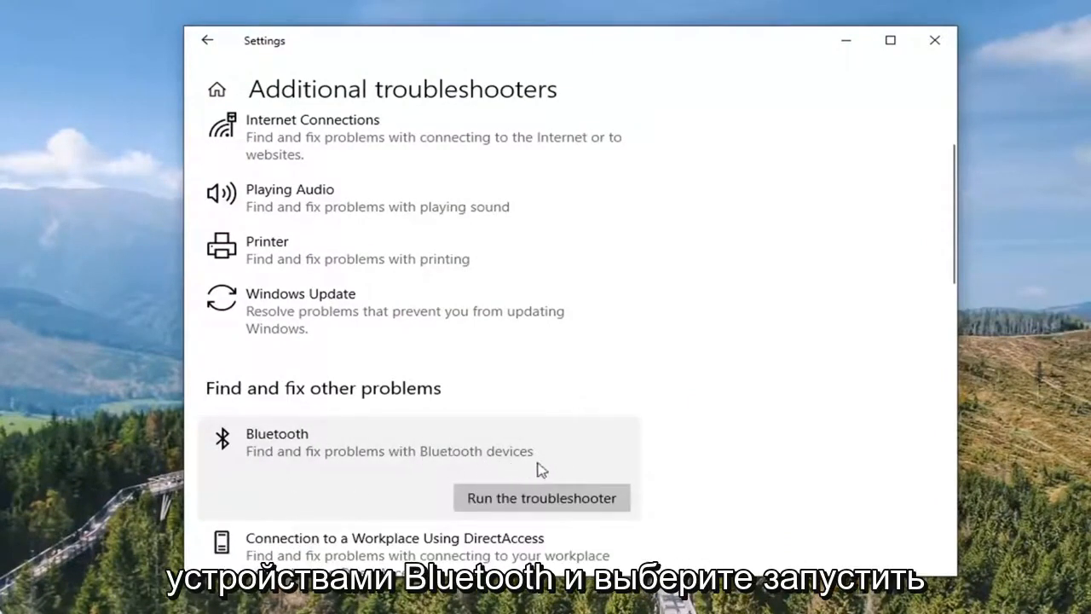
pyautogui.click(542, 497)
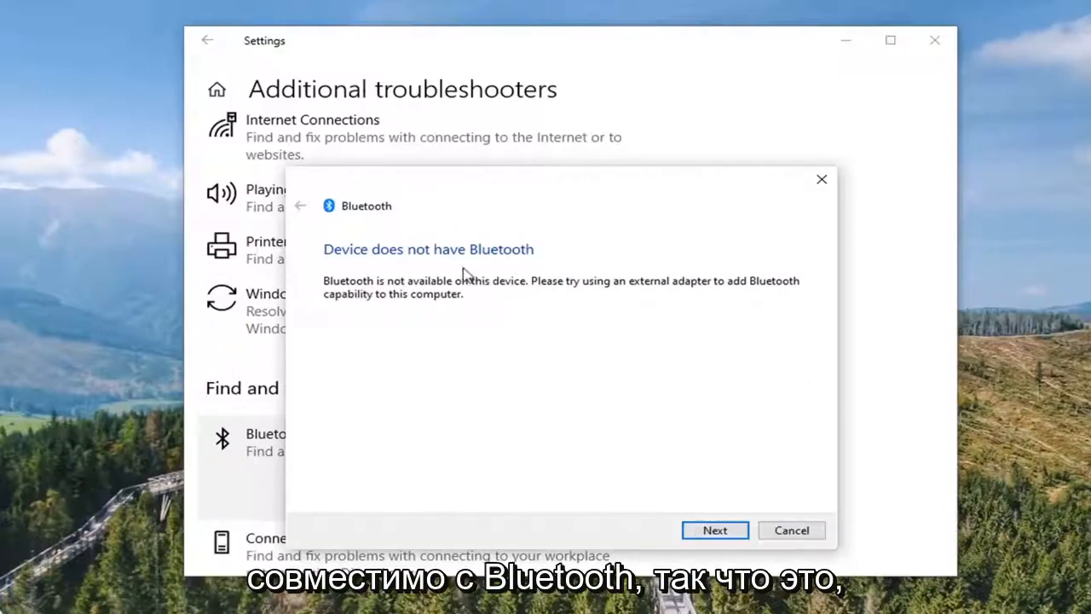
pyautogui.moveTo(457, 368)
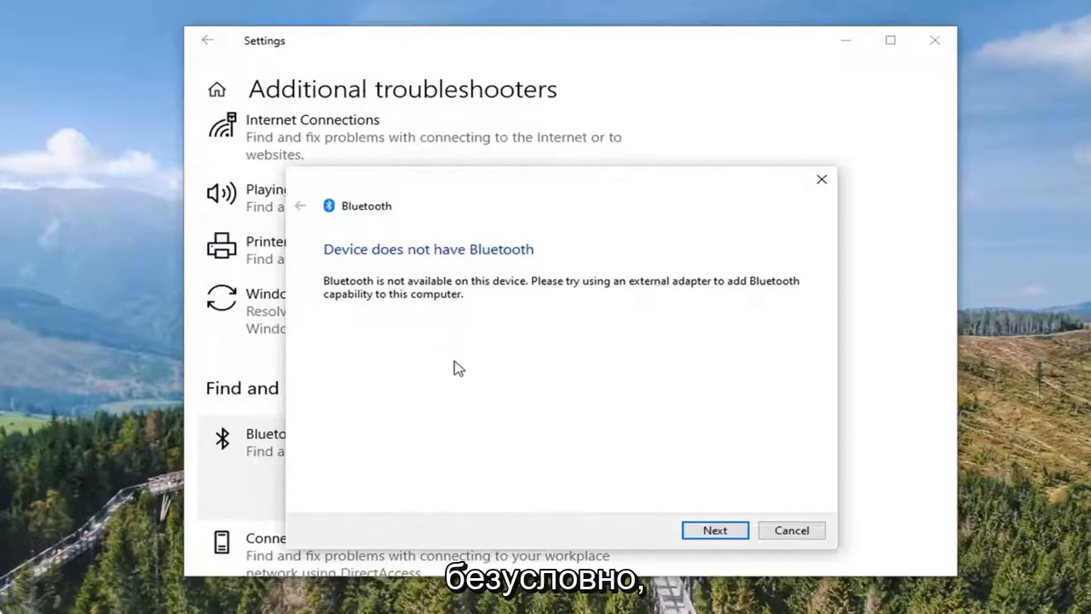
pyautogui.moveTo(554, 379)
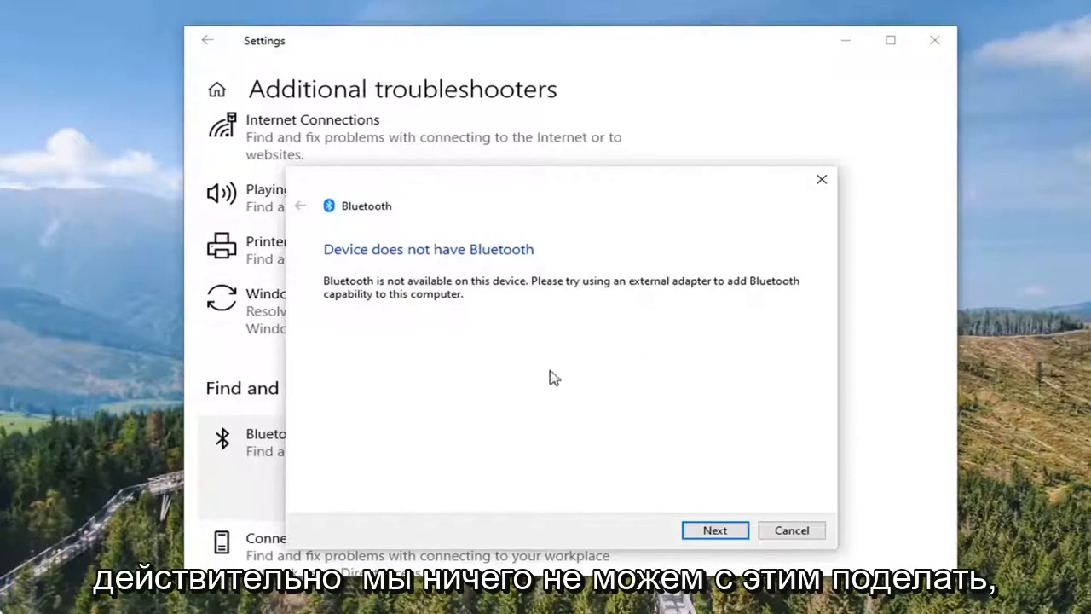
pyautogui.moveTo(714, 528)
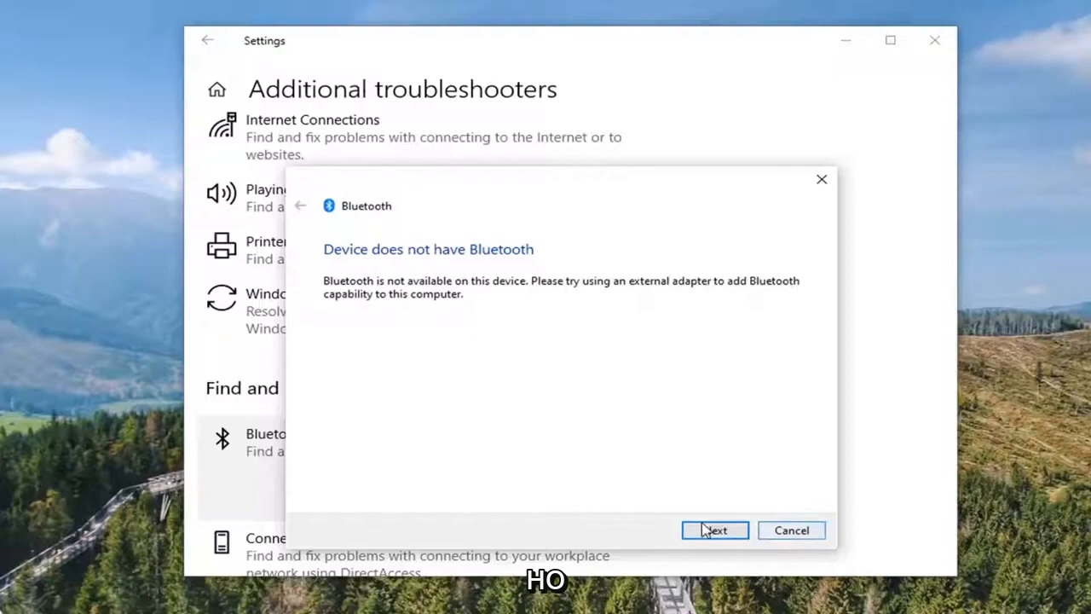
# Finish past the 'Device does not have Bluetooth' result and close Settings
pyautogui.click(714, 528)
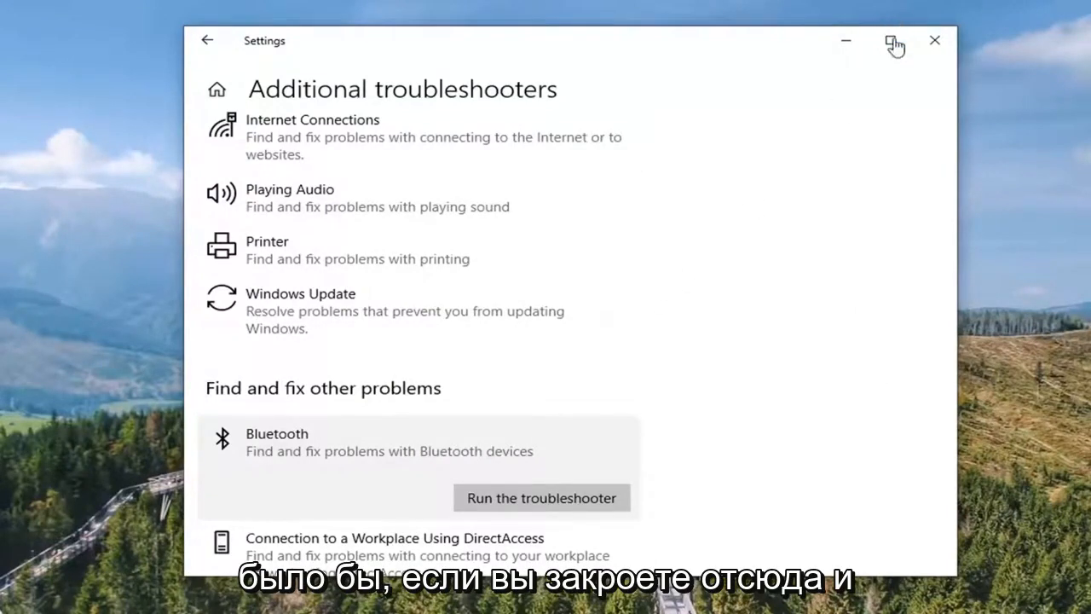
pyautogui.click(934, 41)
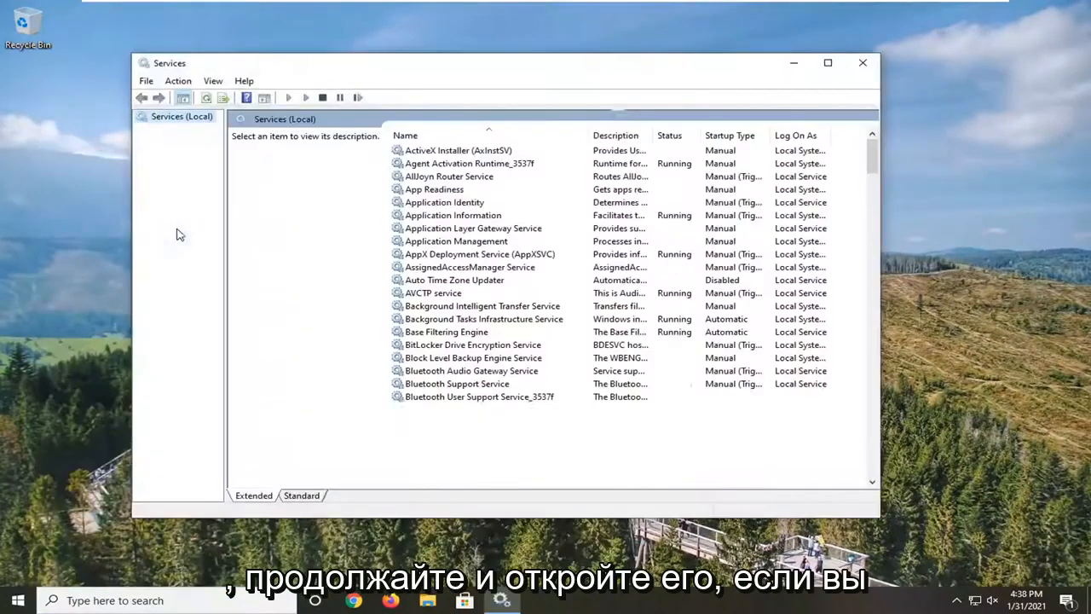
# Select Bluetooth Support Service in the Services list to show its description
pyautogui.scroll(-3)
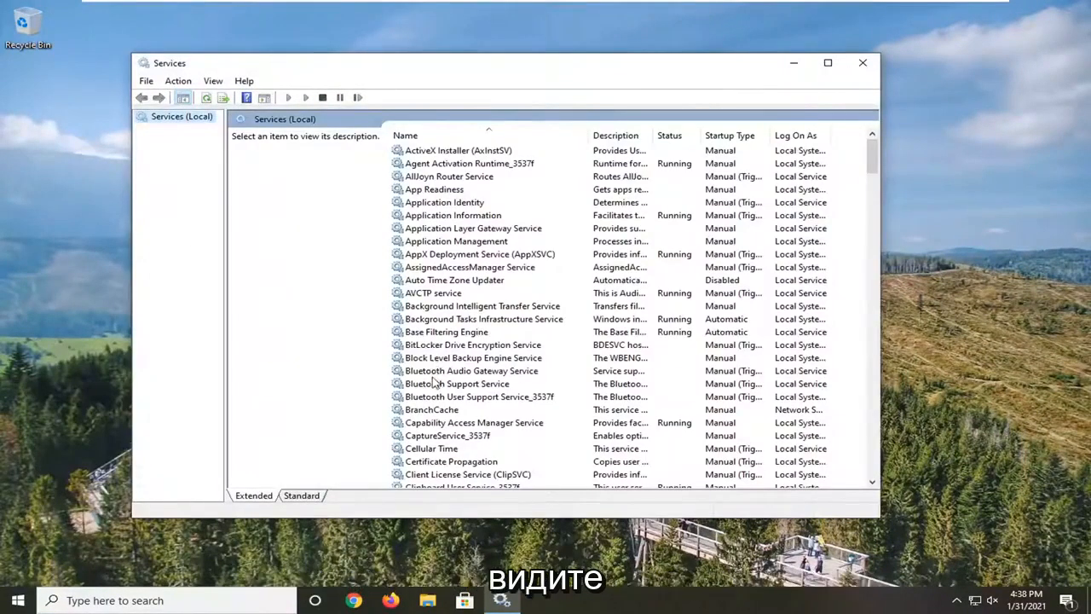
pyautogui.click(457, 386)
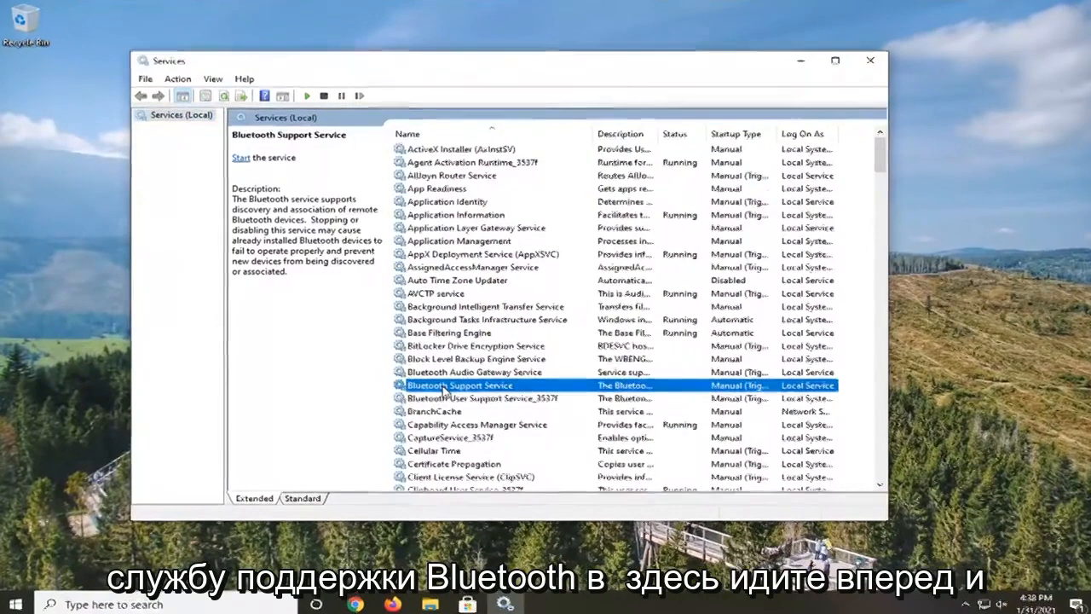
# Set Bluetooth Support Service to Automatic startup, start it, apply and confirm
pyautogui.doubleClick(460, 385)
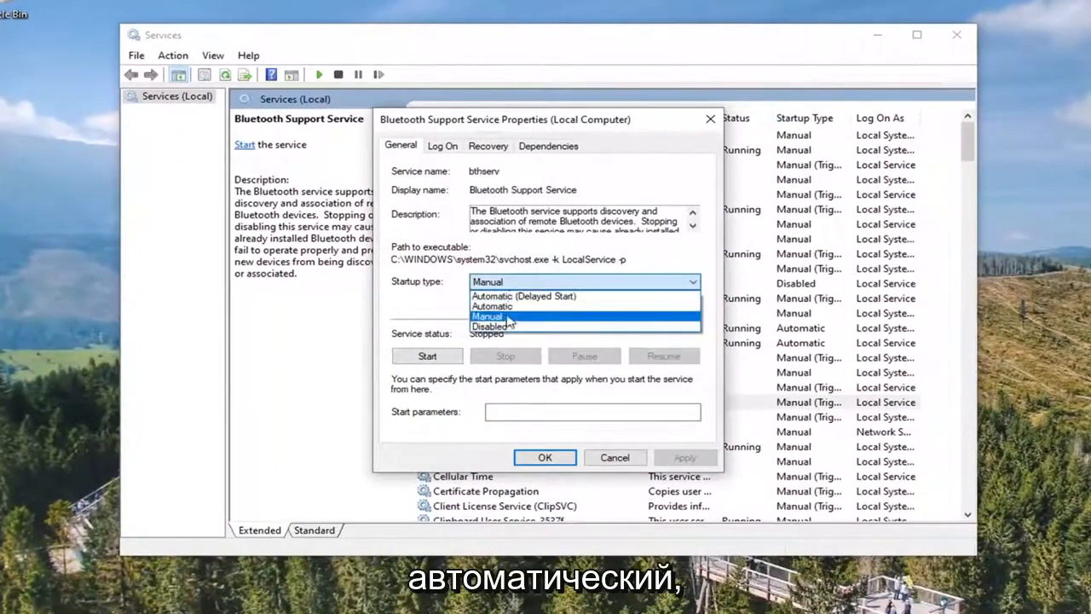
pyautogui.click(491, 307)
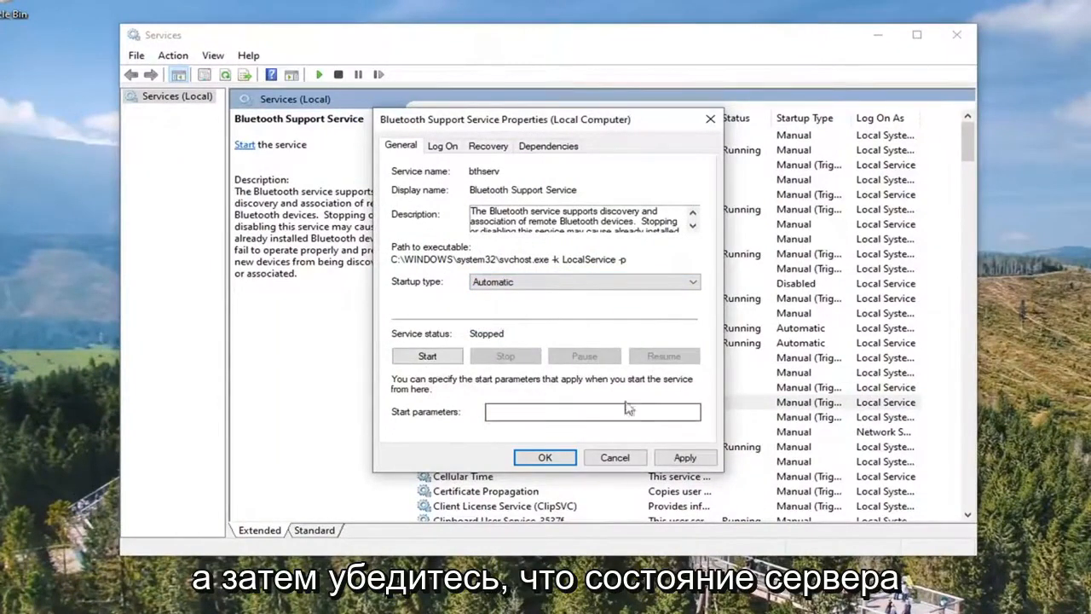
pyautogui.click(426, 356)
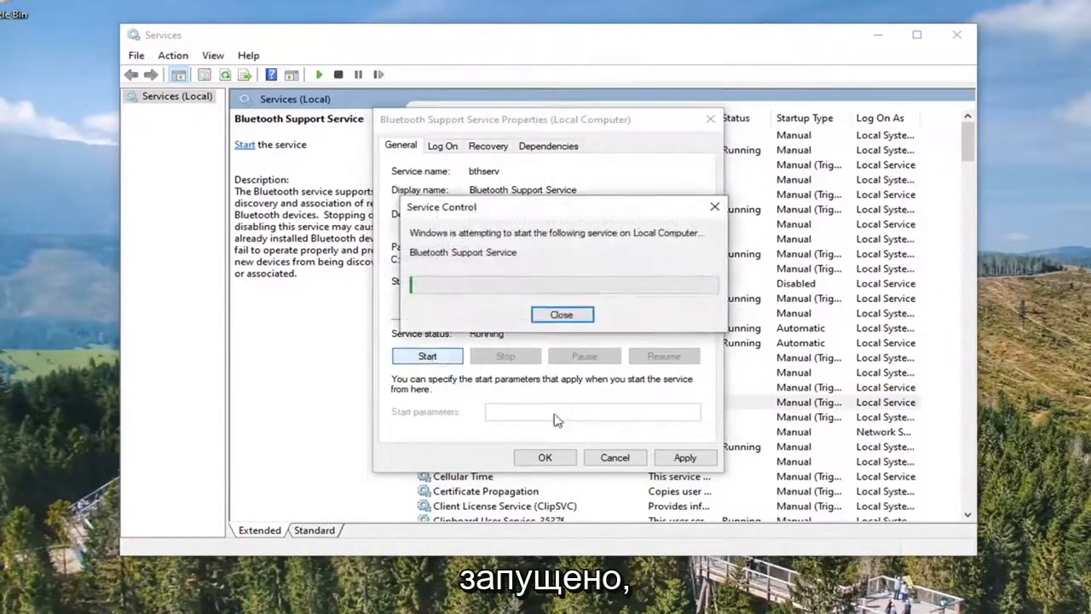
pyautogui.click(563, 314)
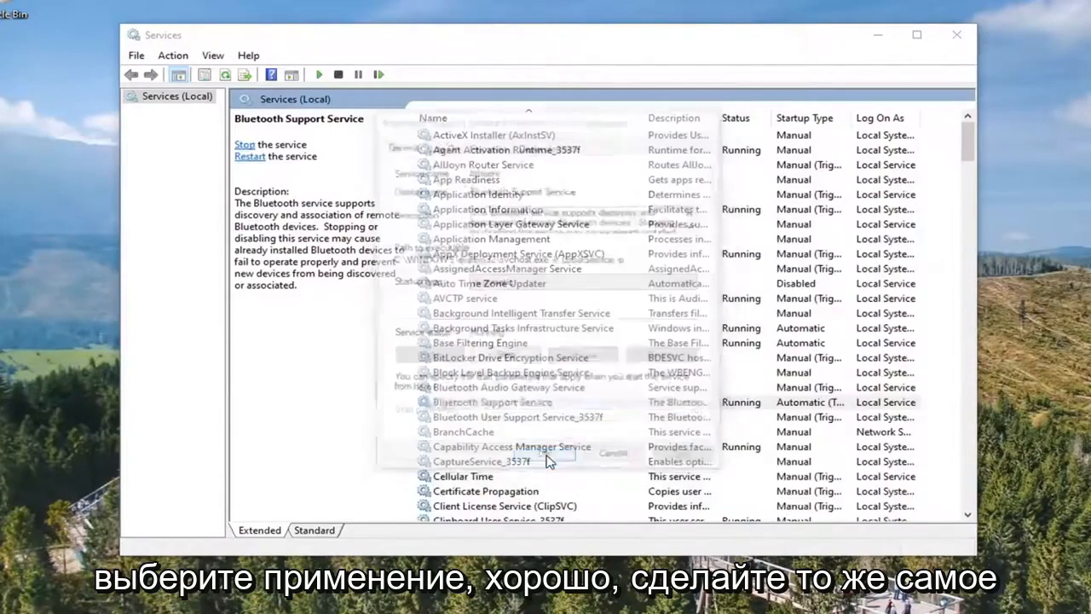
pyautogui.click(493, 402)
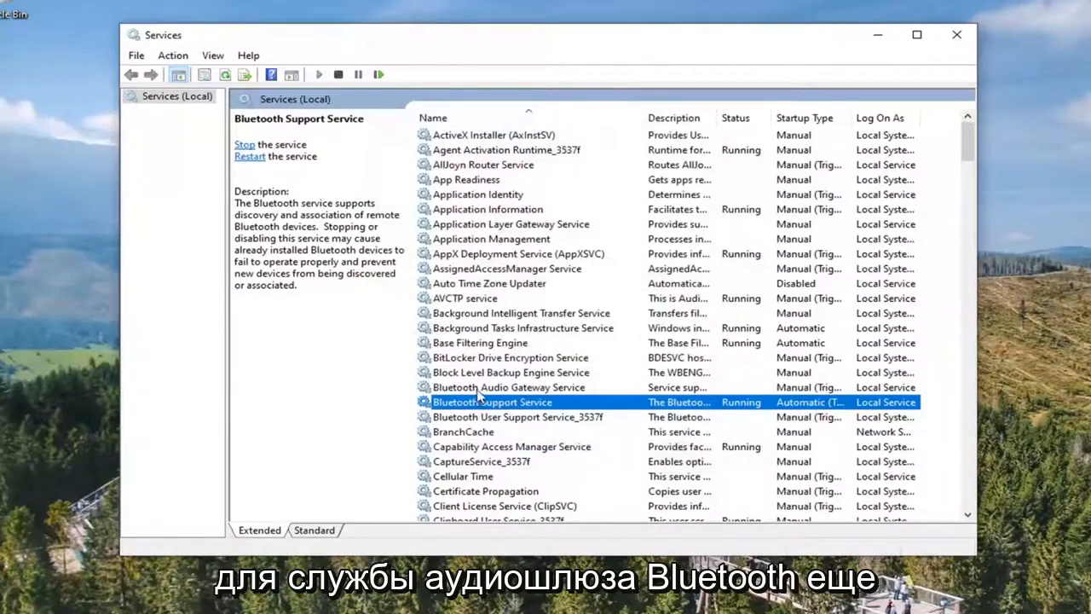
# Set Bluetooth Audio Gateway Service to Automatic startup, start it and confirm
pyautogui.doubleClick(508, 387)
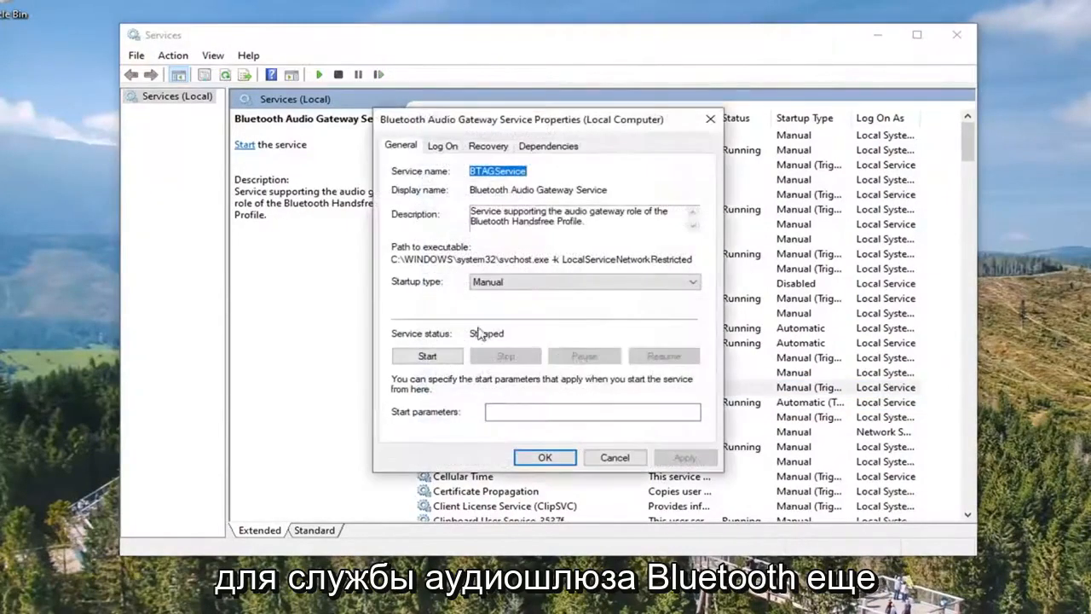
pyautogui.click(583, 282)
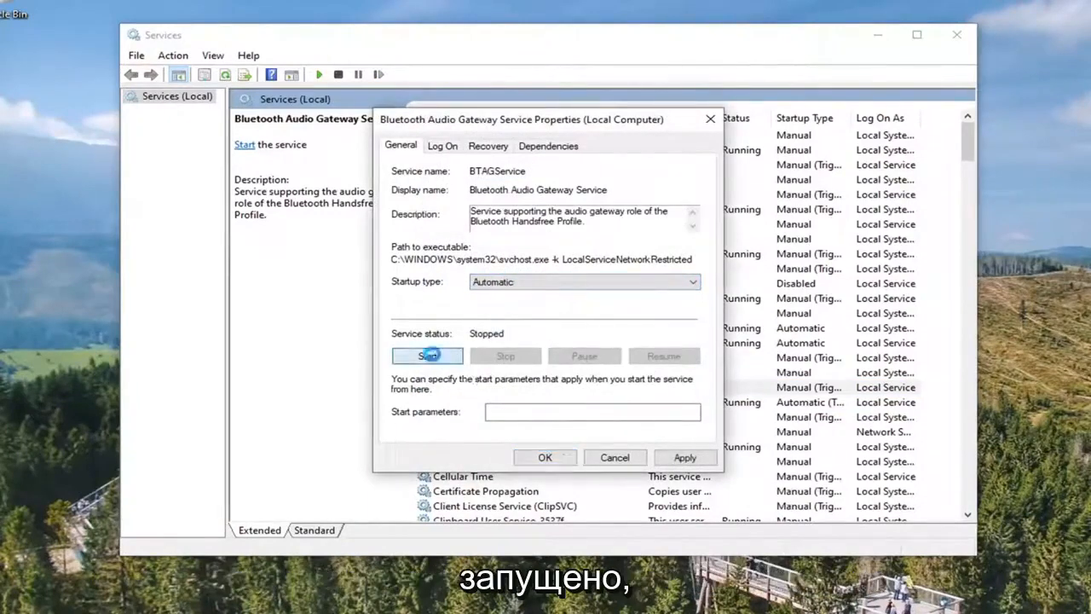
pyautogui.click(426, 357)
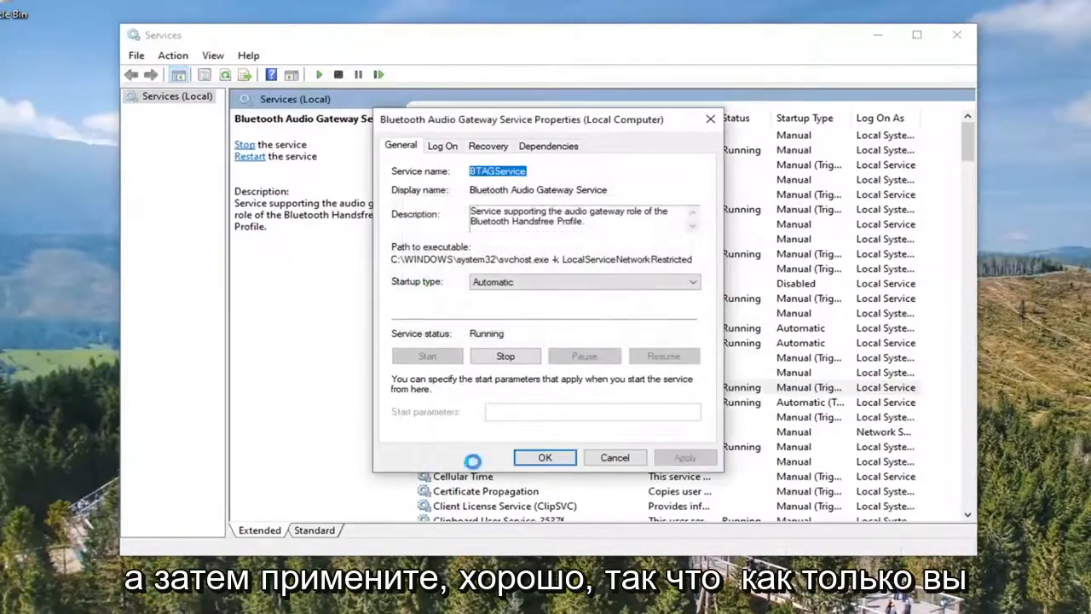
pyautogui.click(544, 457)
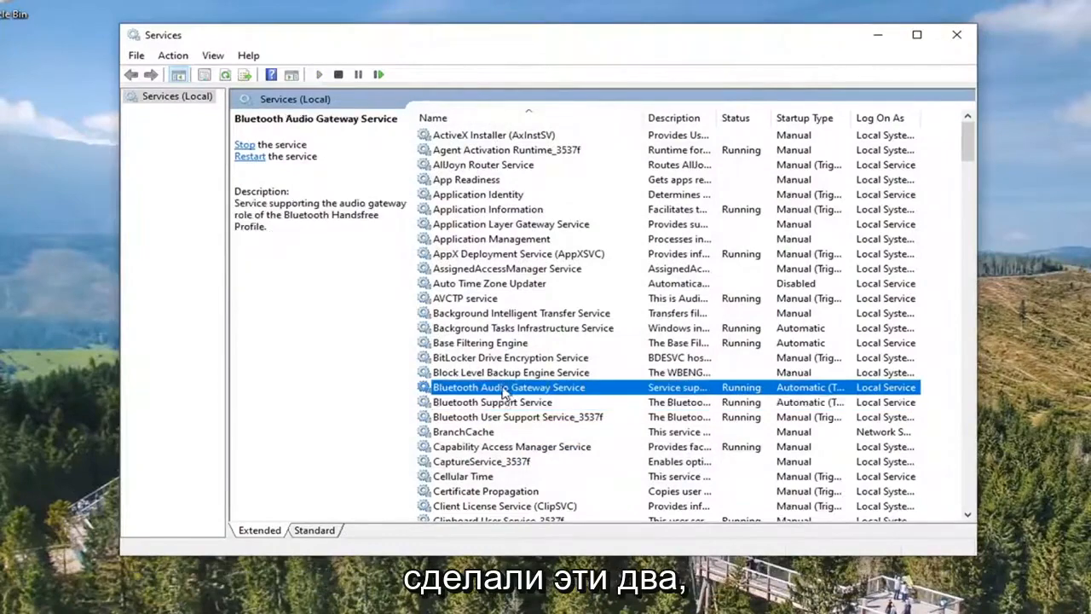
# Close the Services console, returning to the desktop
pyautogui.click(957, 34)
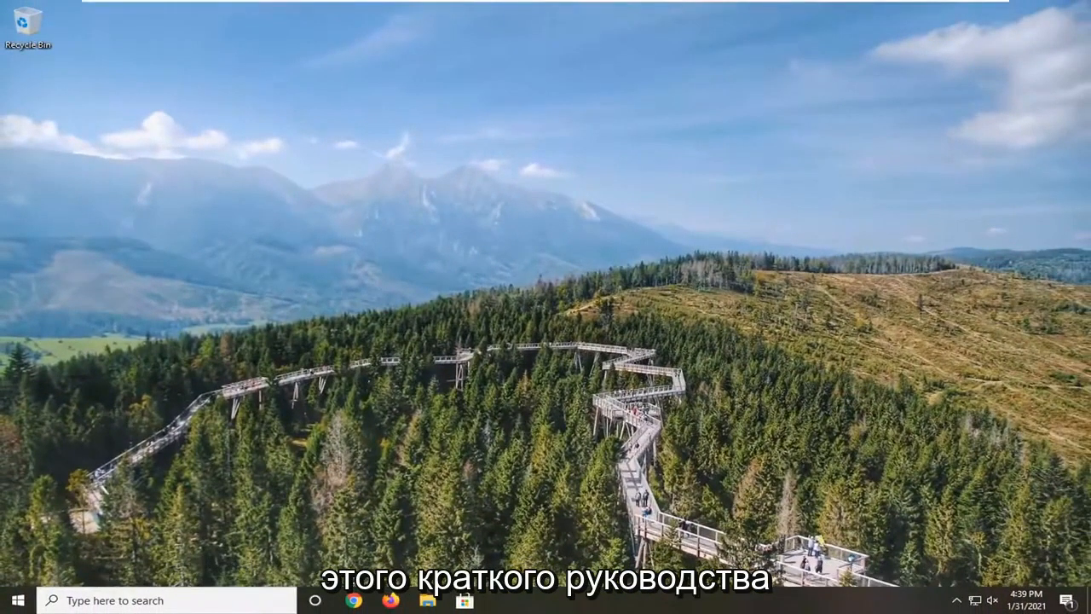